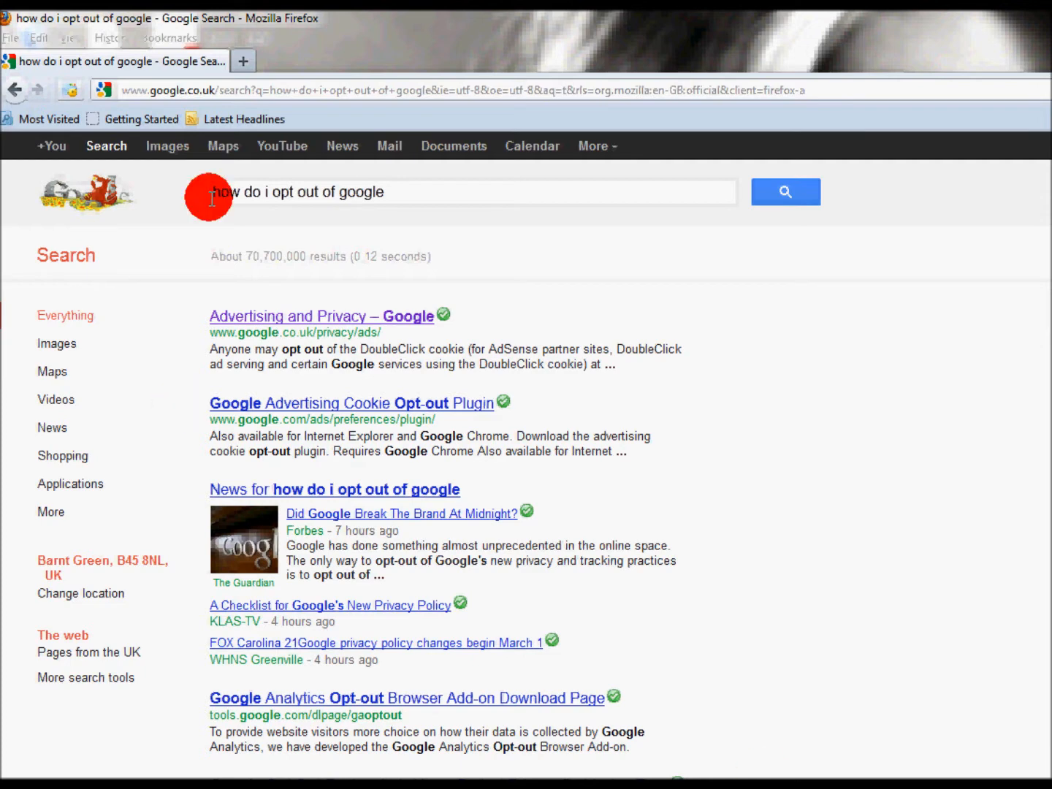
{"action": "mouse_move", "coordinate": [205, 371]}
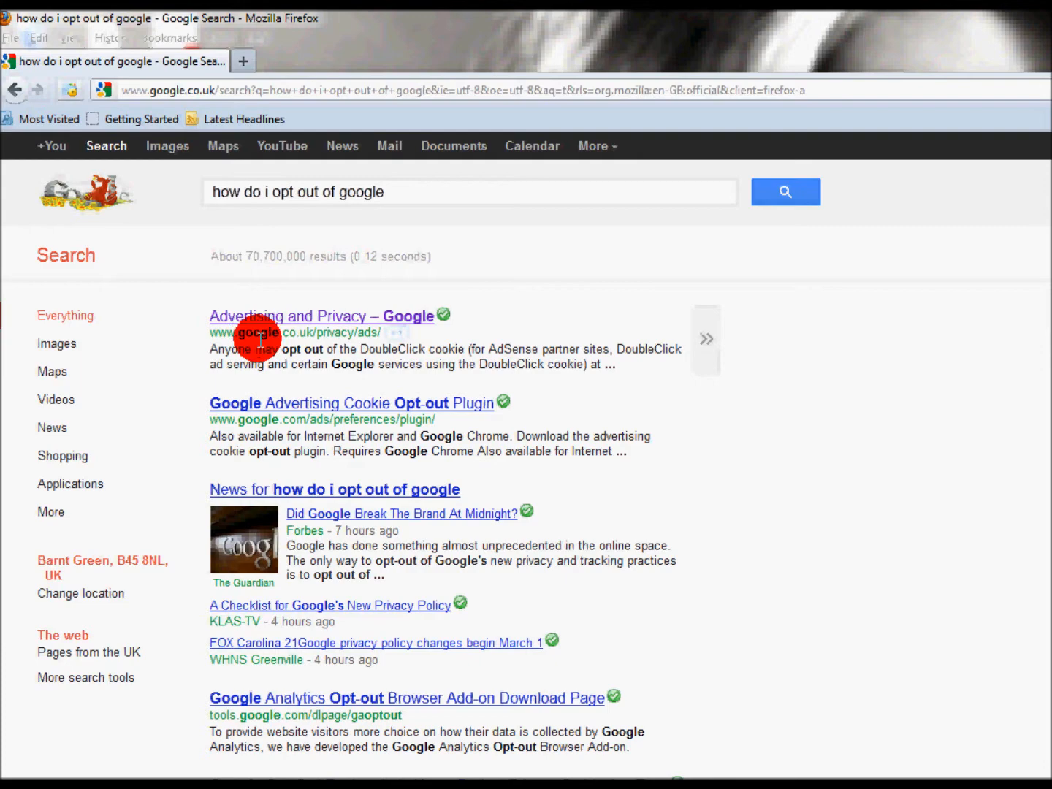
{"action": "mouse_move", "coordinate": [317, 349]}
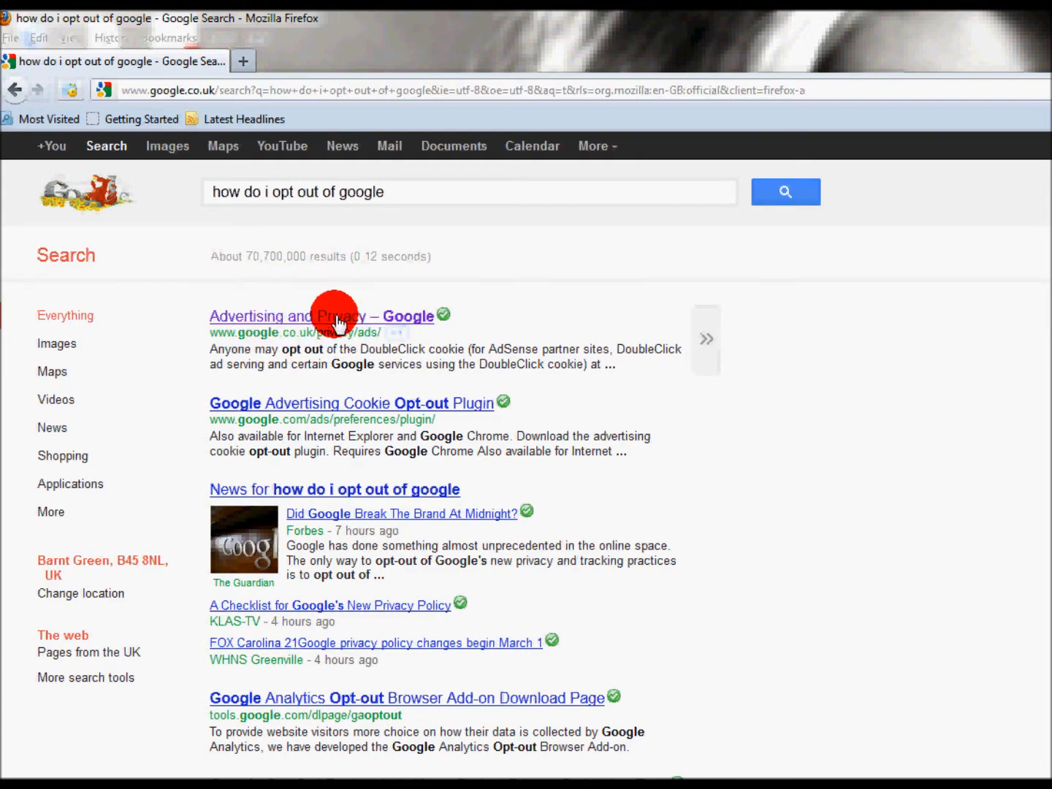
Follow the 'Advertising and Privacy – Google' result and its DoubleClick cookie opt-out link to Ads Preferences.
{"action": "left_click", "coordinate": [320, 316]}
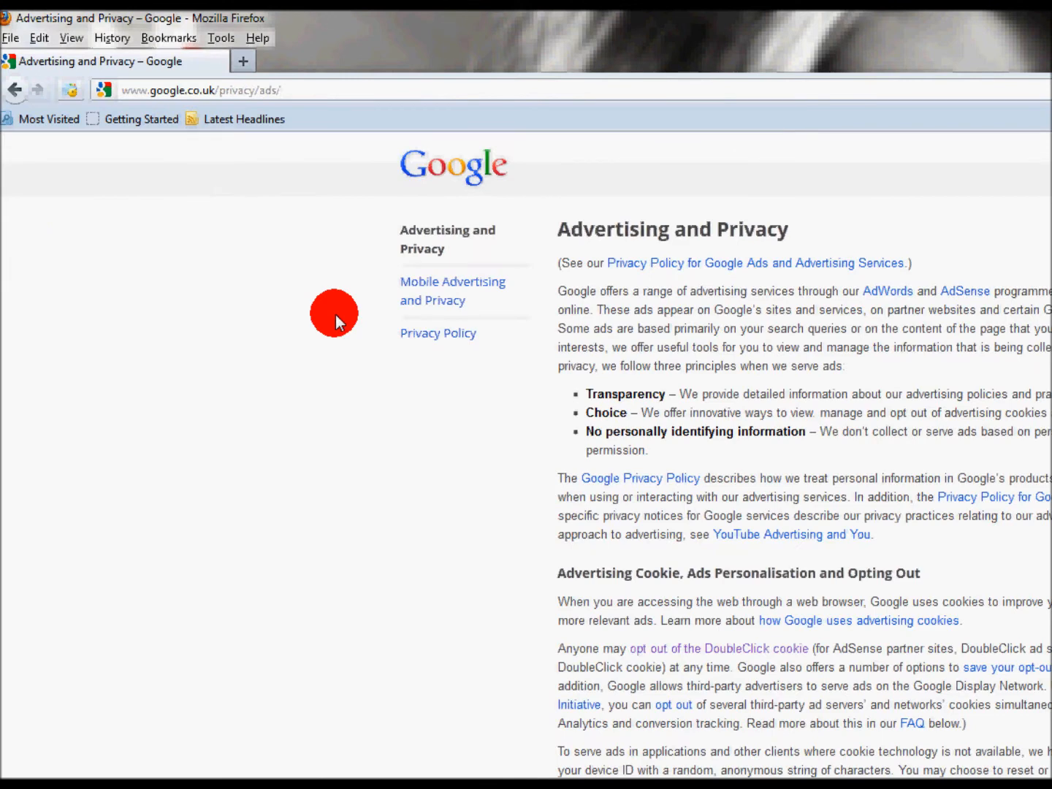
{"action": "mouse_move", "coordinate": [627, 358]}
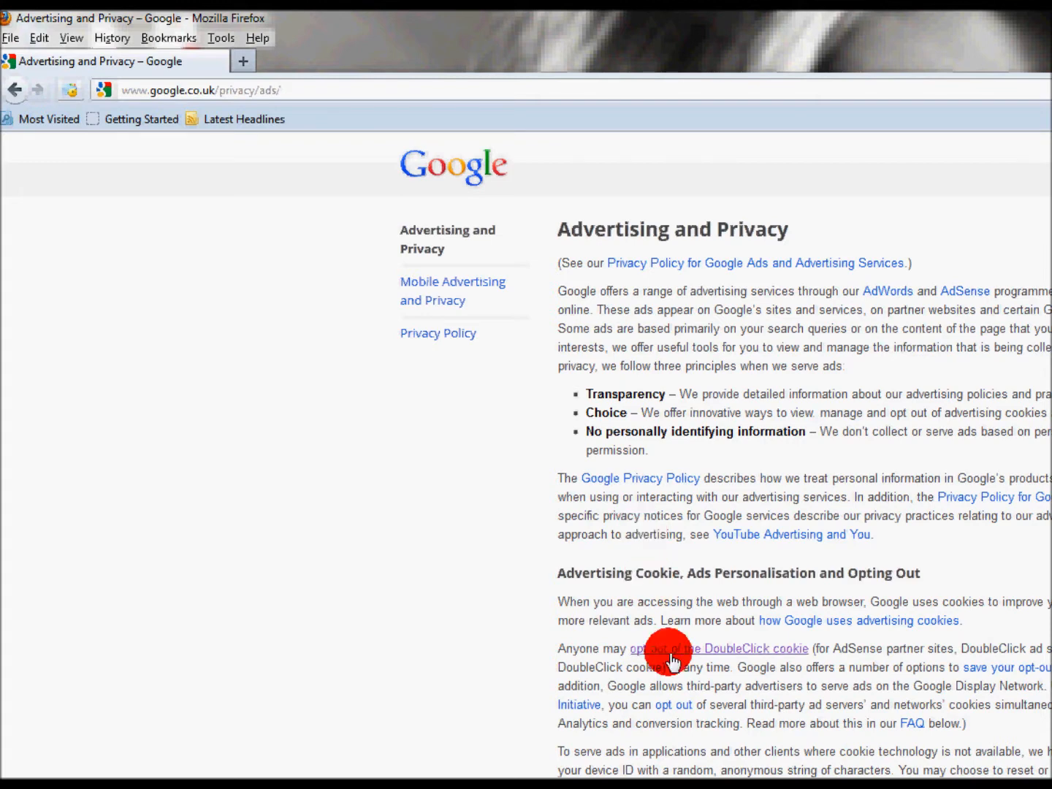
{"action": "mouse_move", "coordinate": [679, 658]}
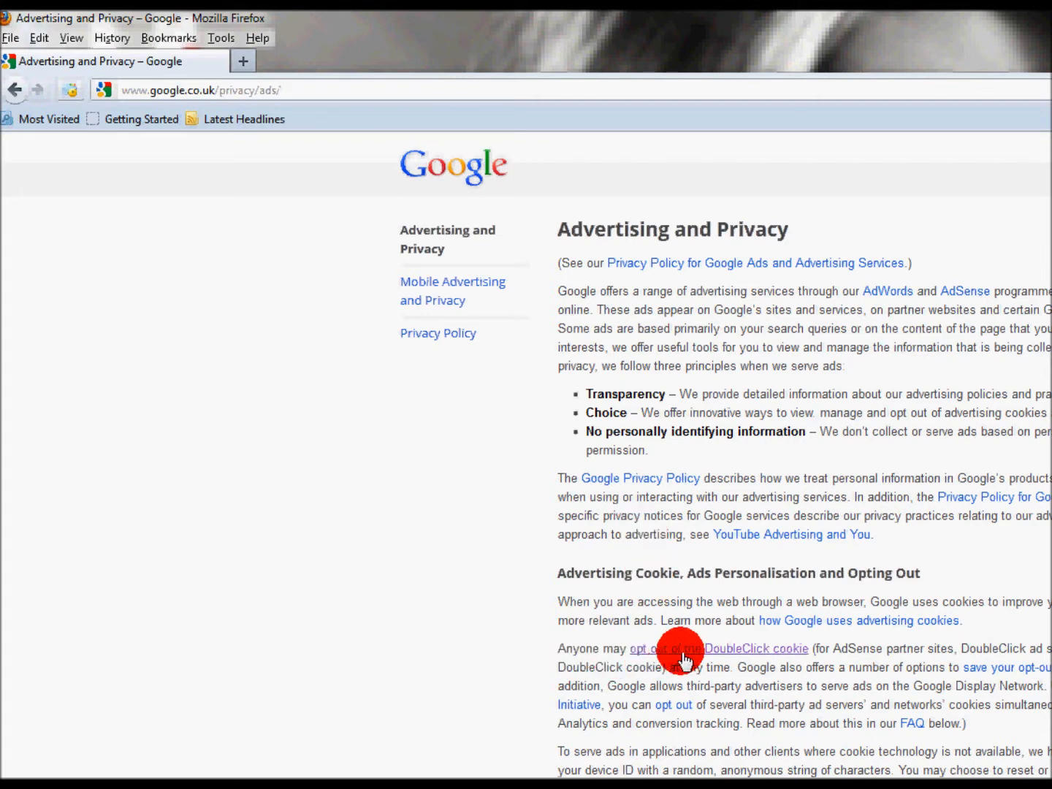
{"action": "left_click", "coordinate": [661, 649]}
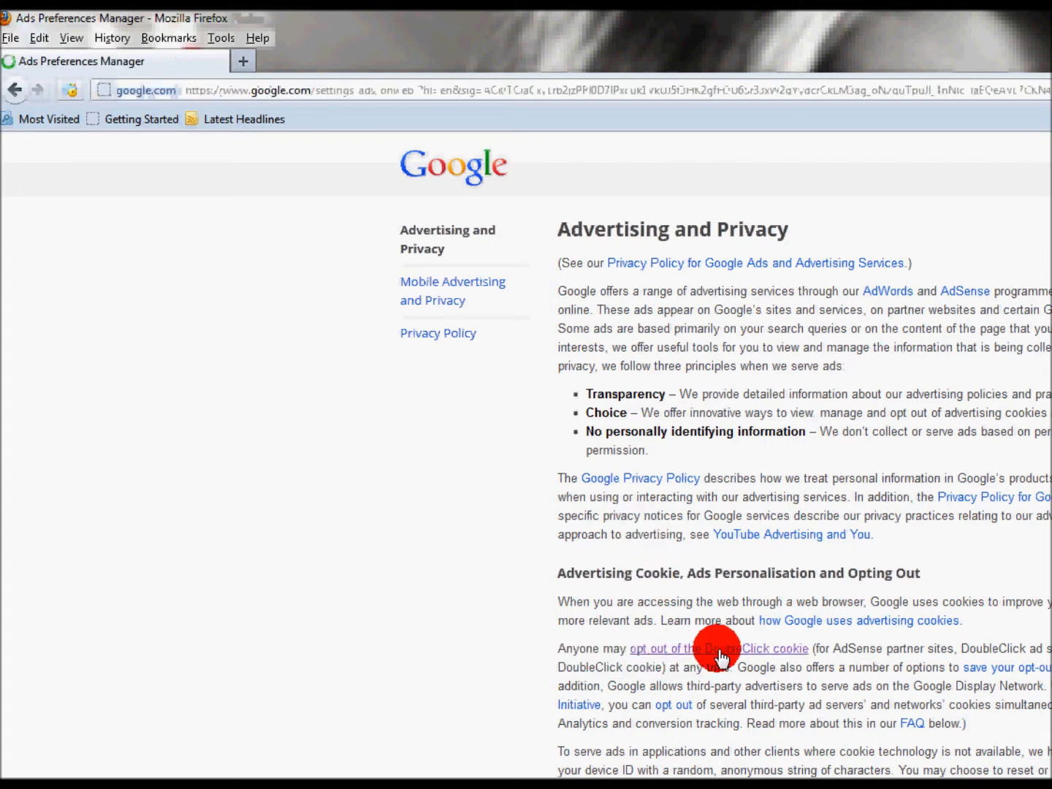
{"action": "left_click", "coordinate": [718, 649]}
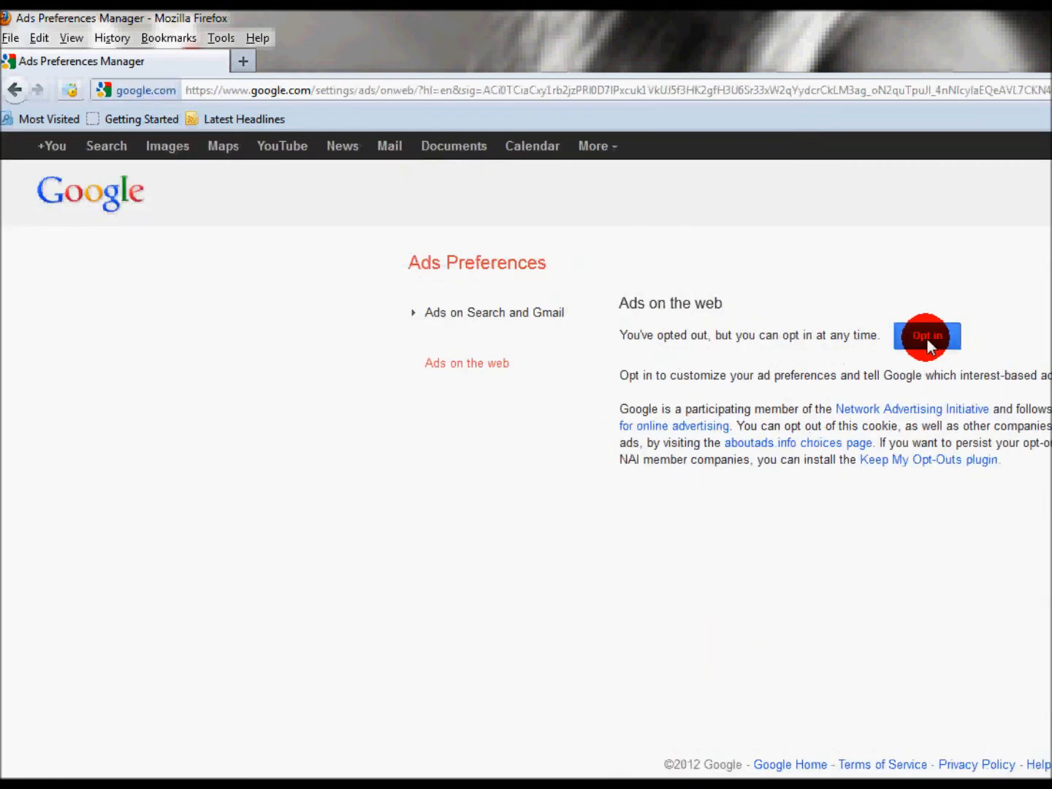